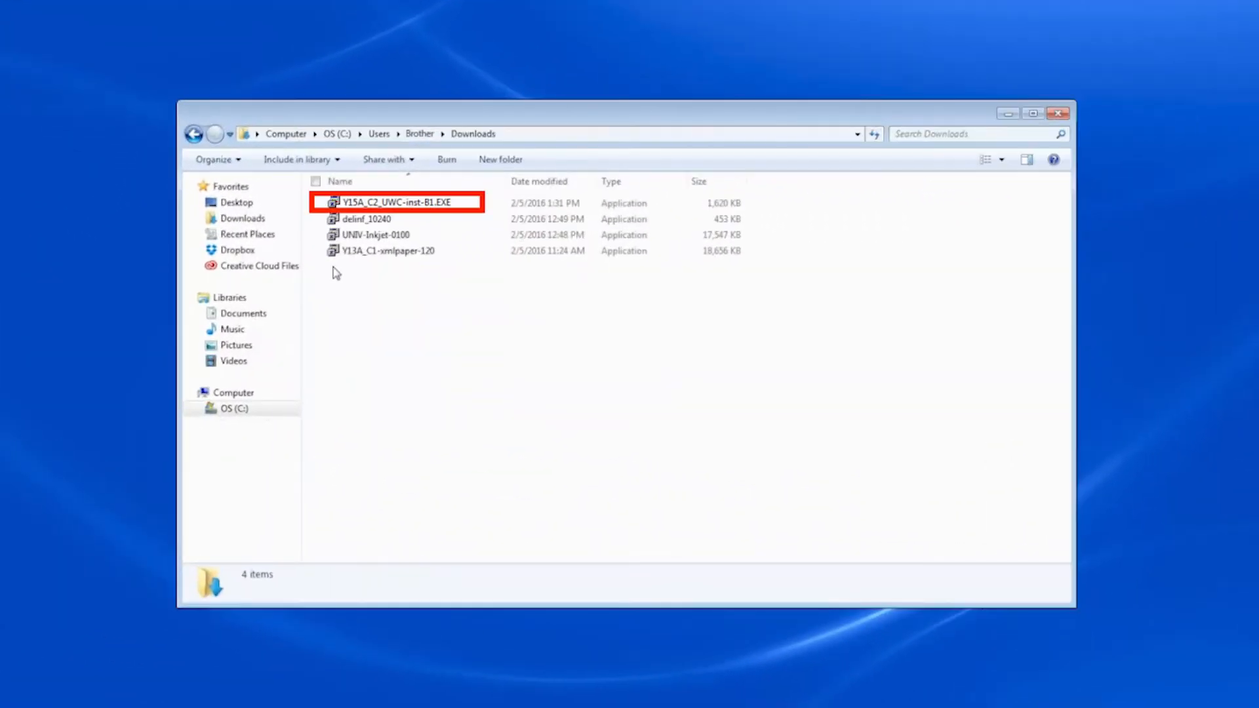
Run the Y15A_C2_UWC-inst-B1.EXE Brother installer from Downloads
click(393, 203)
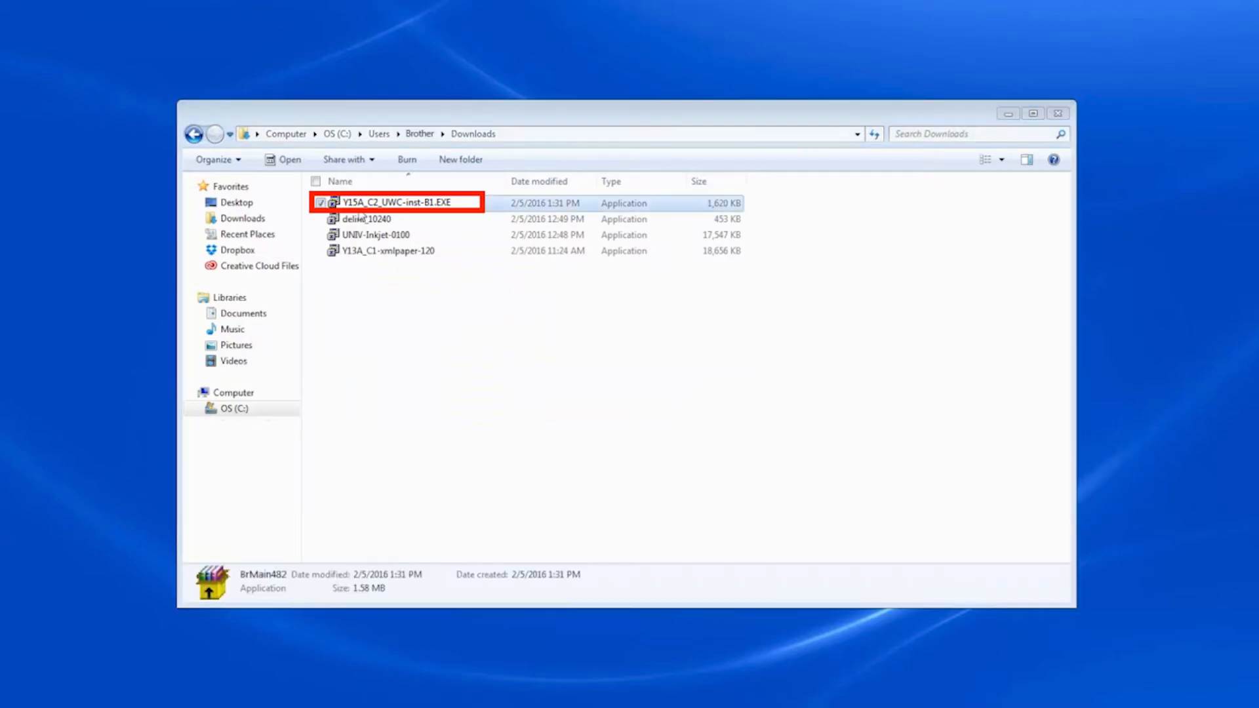
double_click(393, 202)
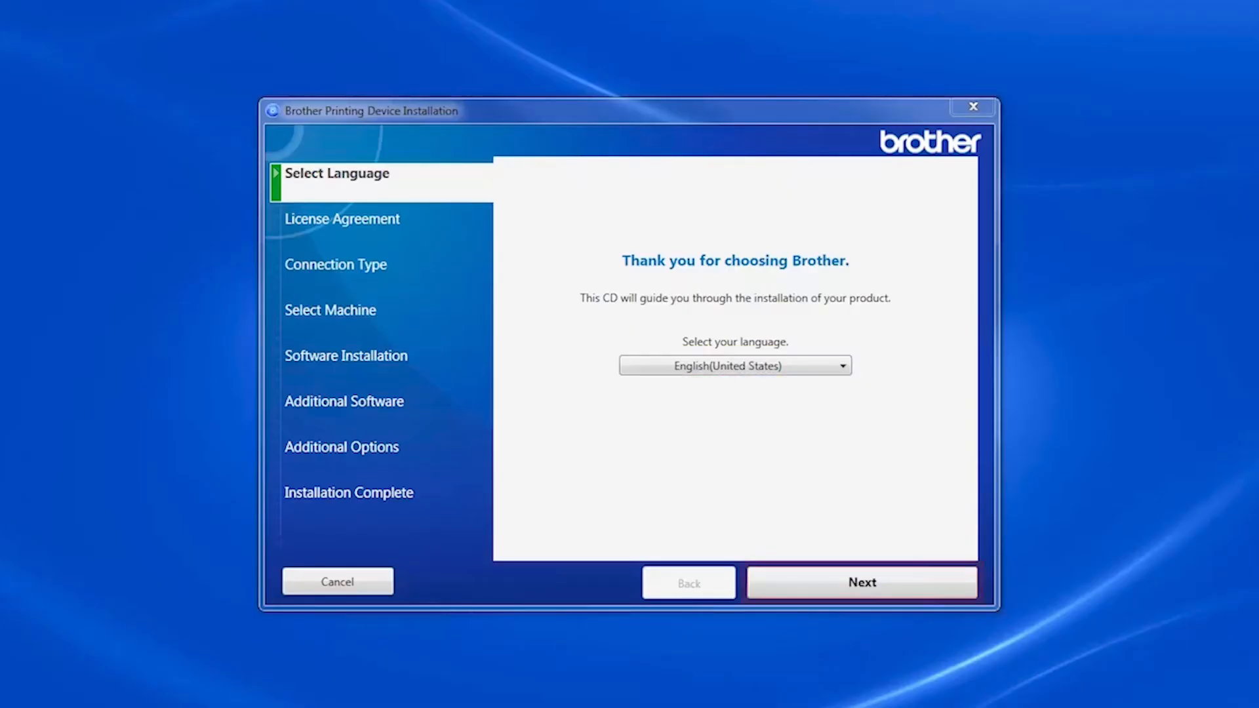
Keep English, accept the license agreements, and choose Wired Network Connection (Ethernet)
click(862, 582)
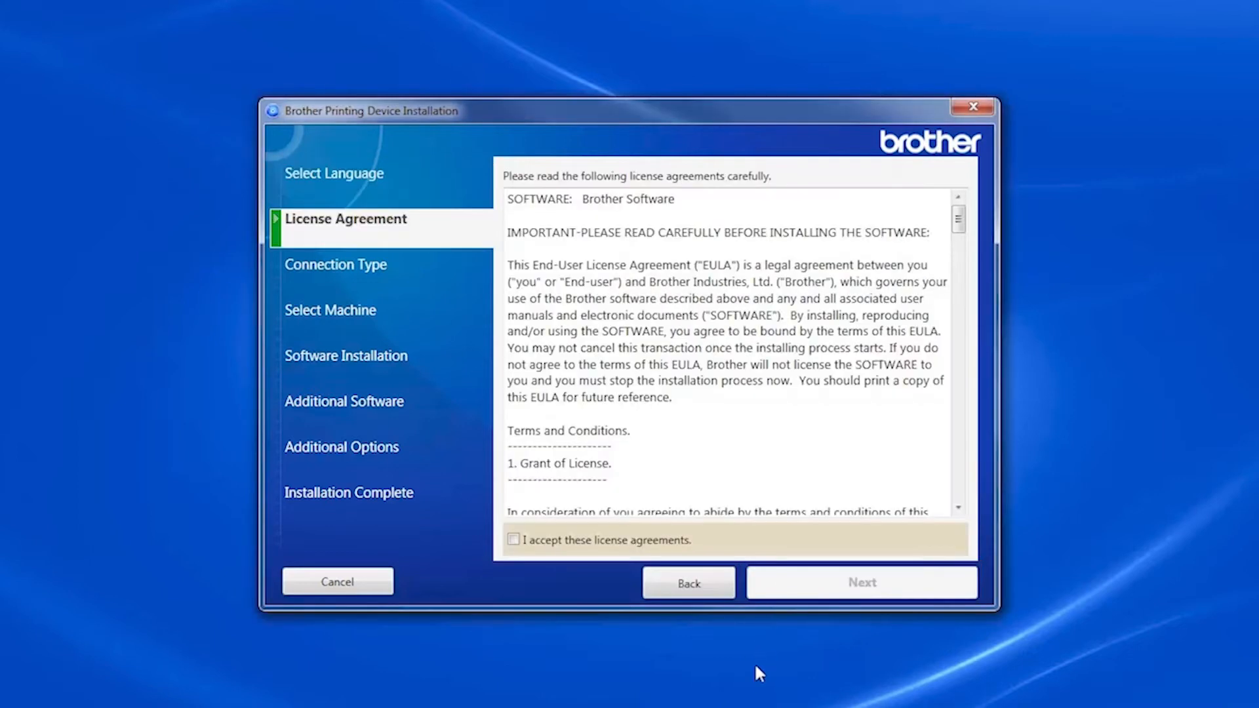
click(513, 540)
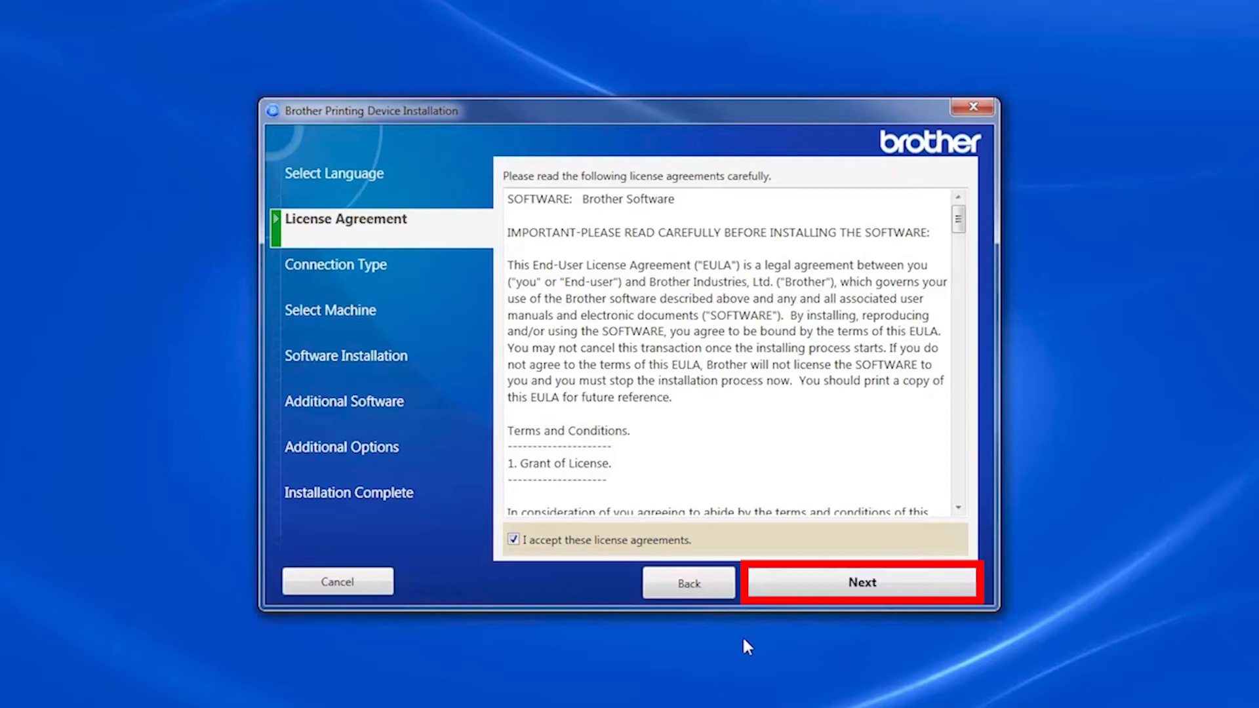
click(860, 582)
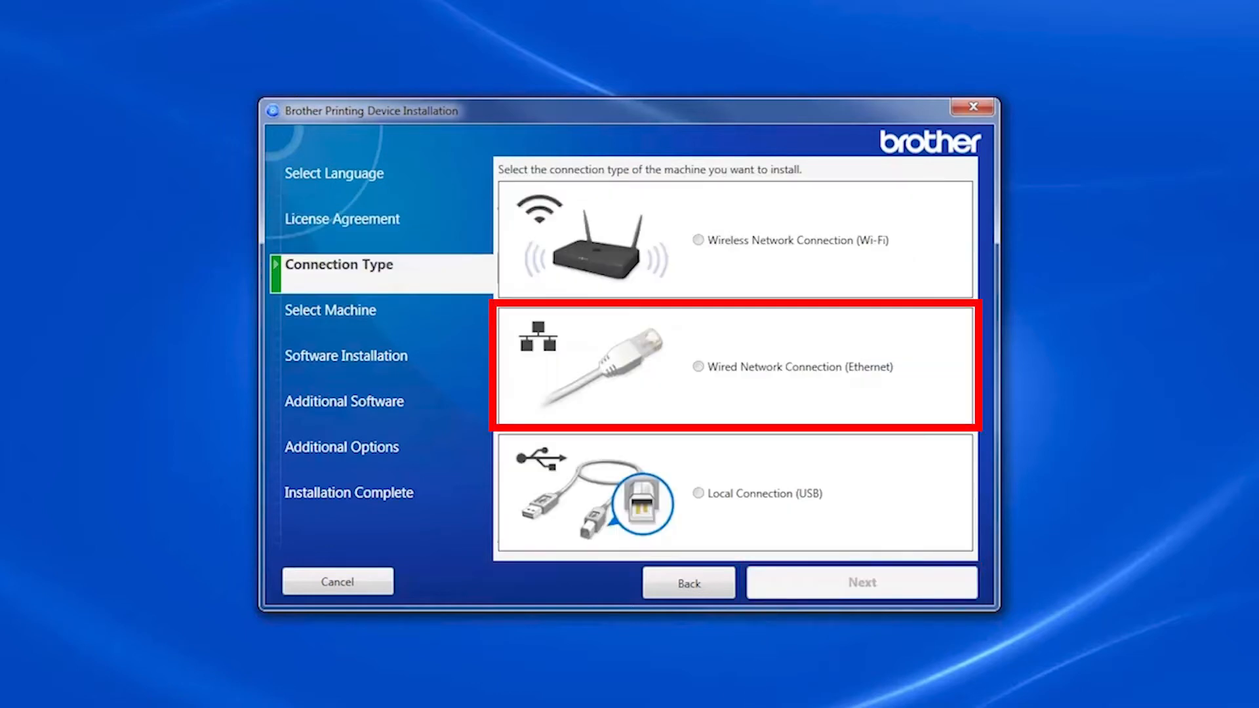
click(698, 367)
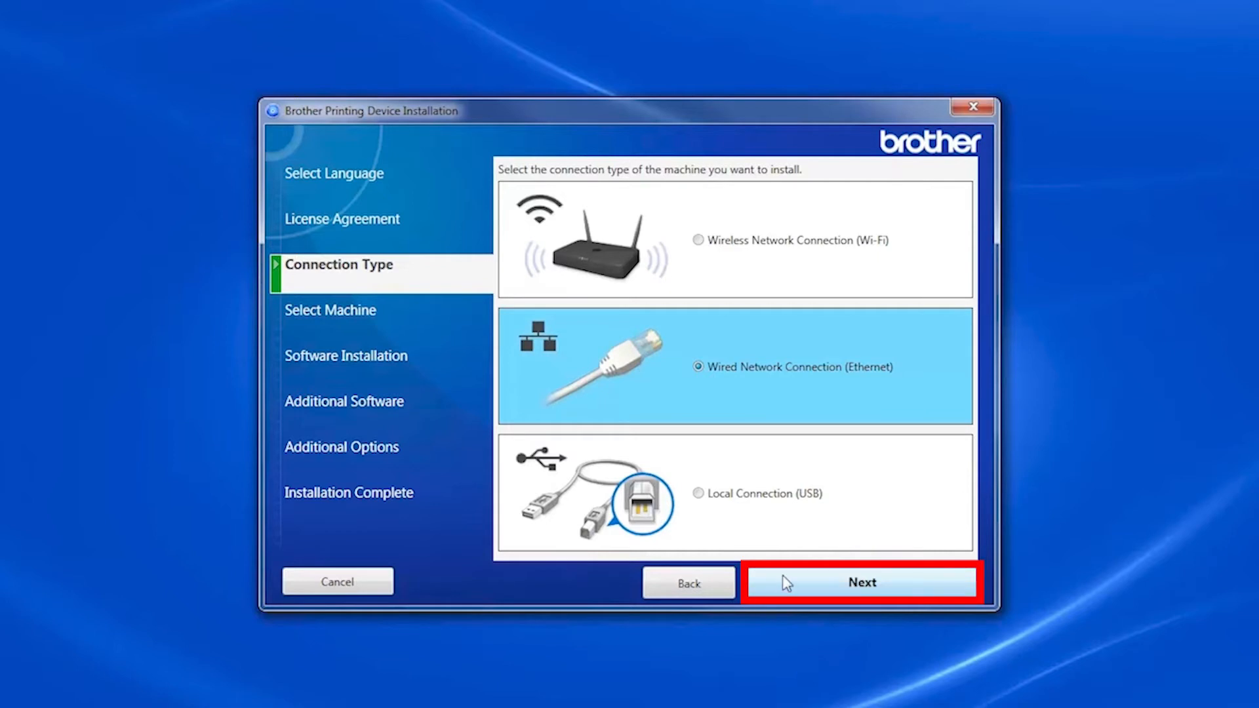
click(861, 582)
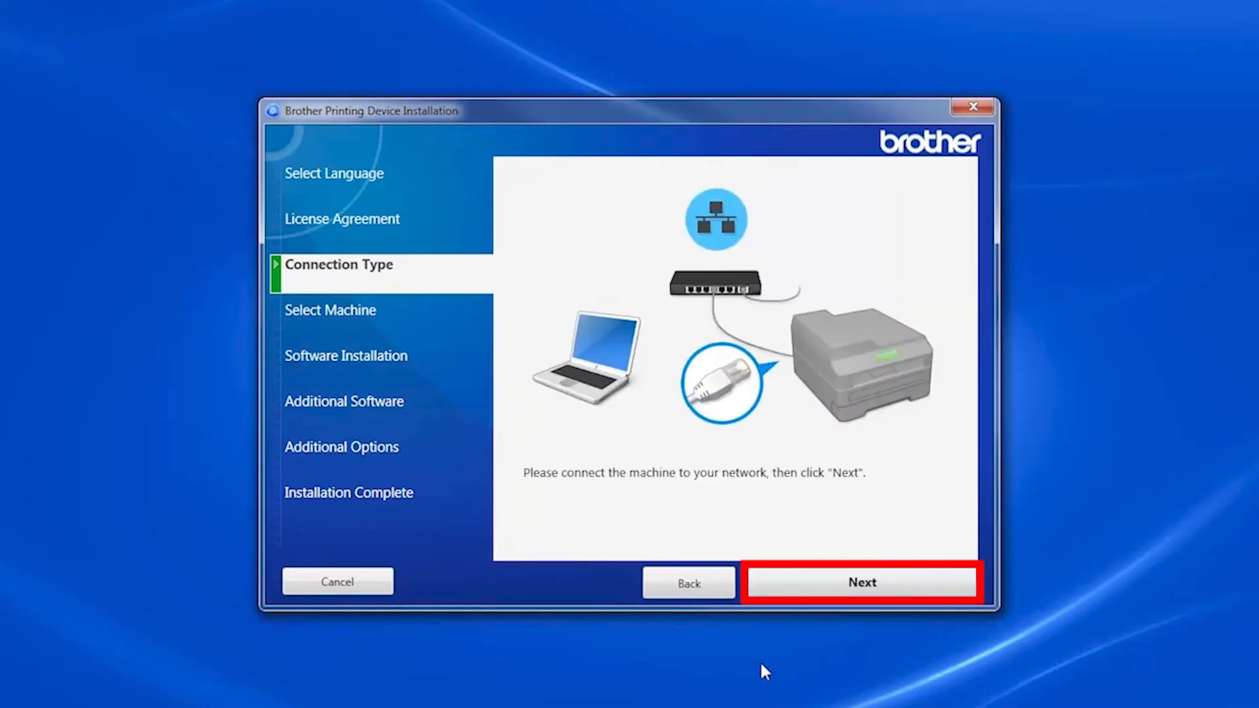
Advance to Select Machine and pick the list entry, which shows no machine found
click(862, 583)
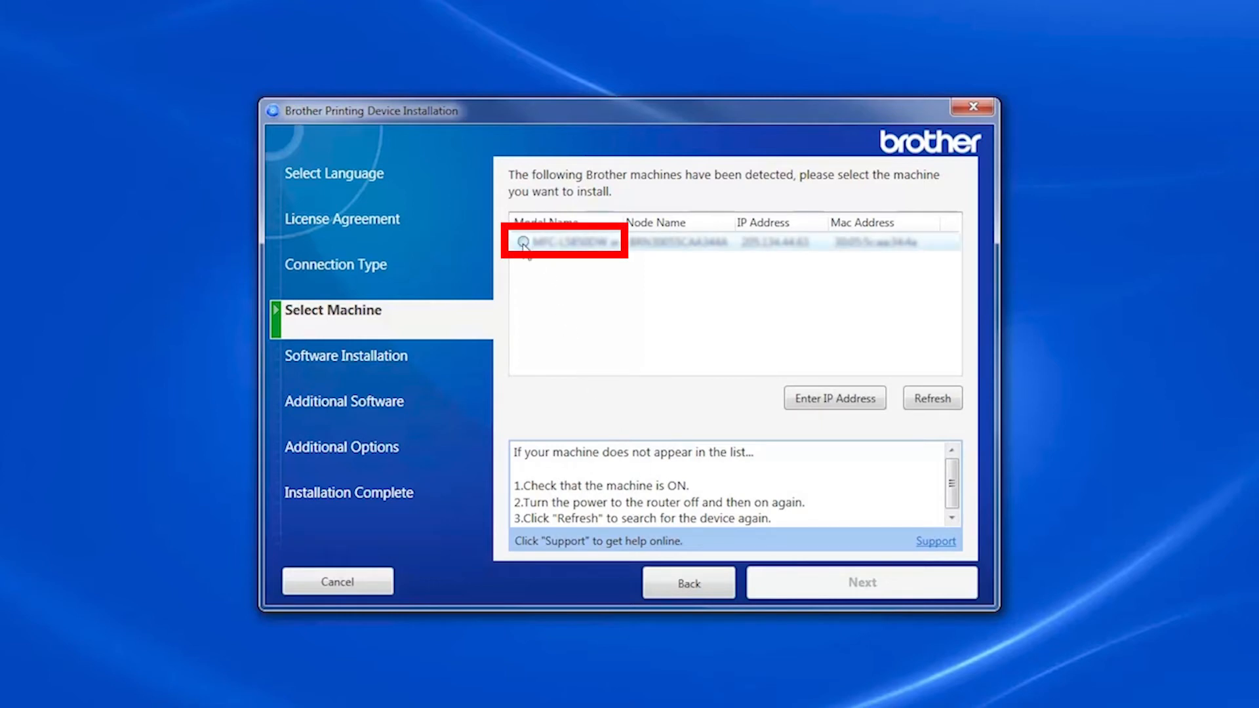
click(562, 241)
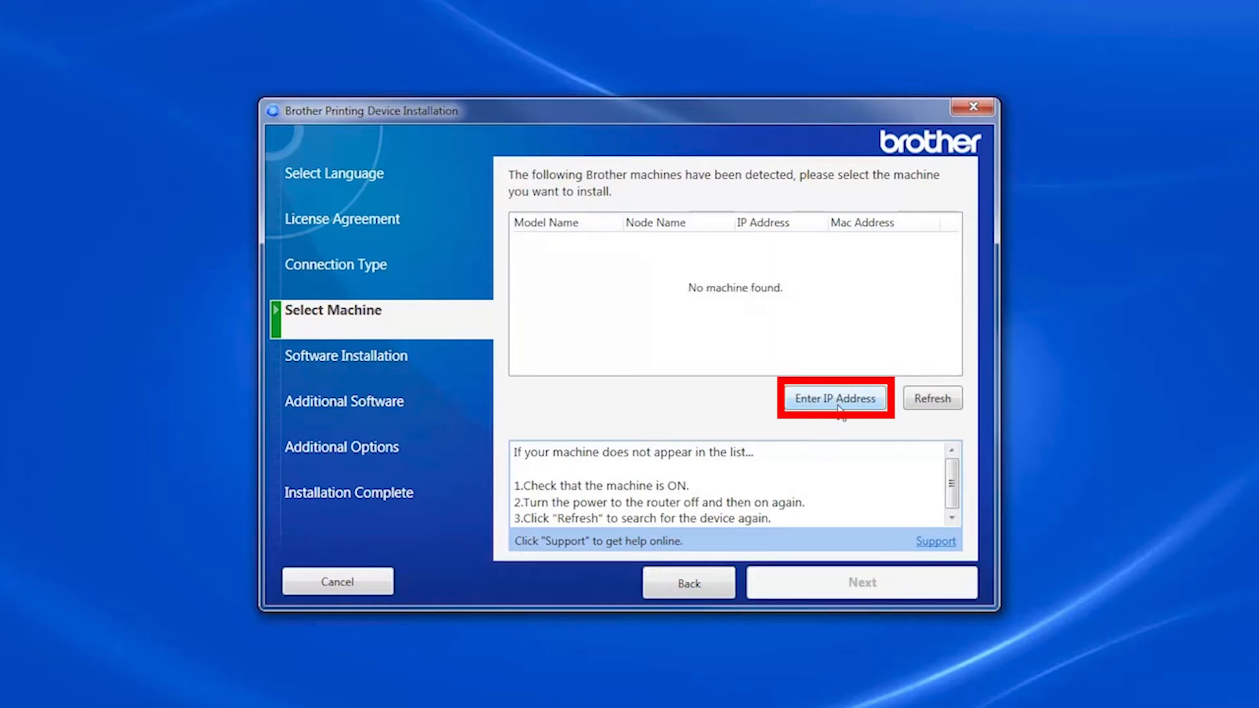
Search for the printer by IP address ending in 63, select it, and continue
click(834, 398)
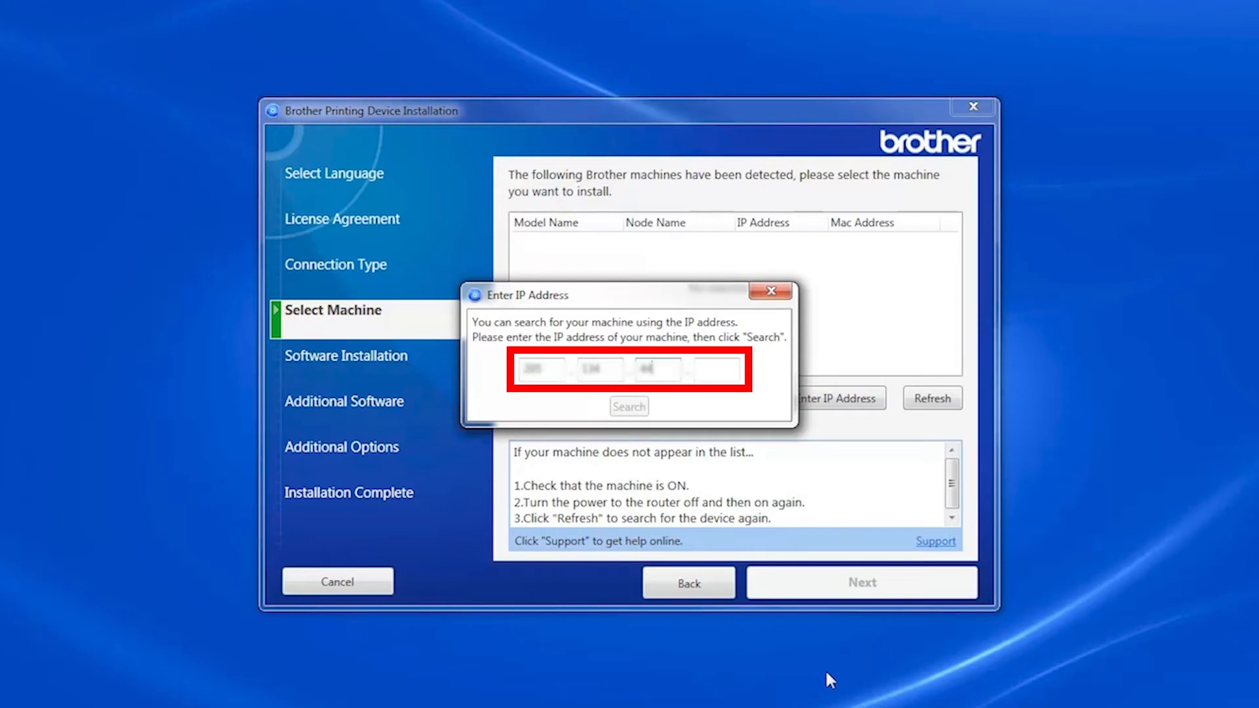
text(63)
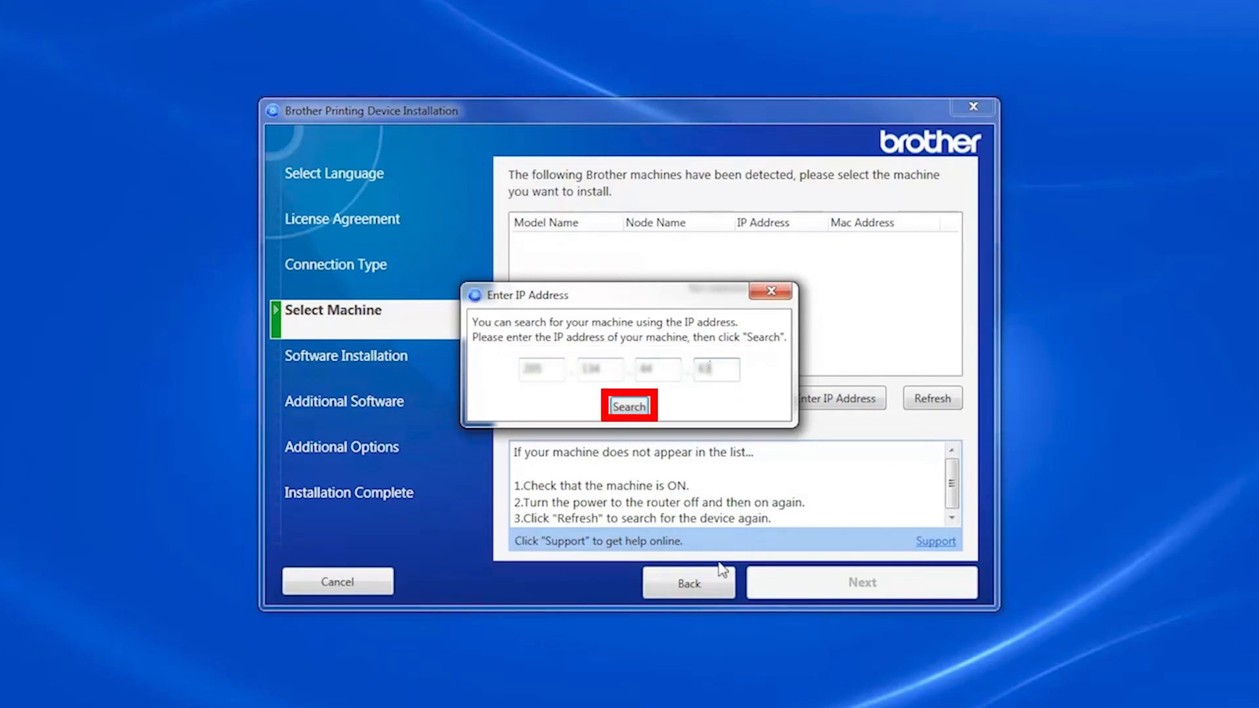
click(629, 406)
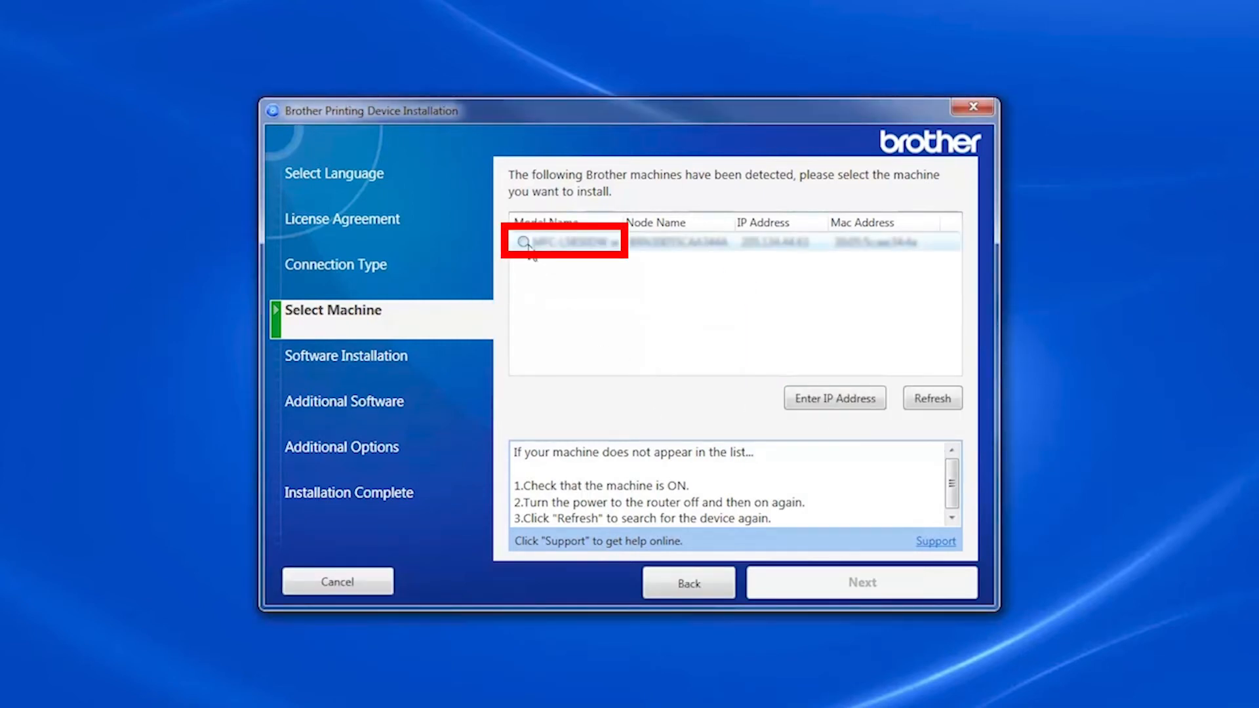
click(564, 240)
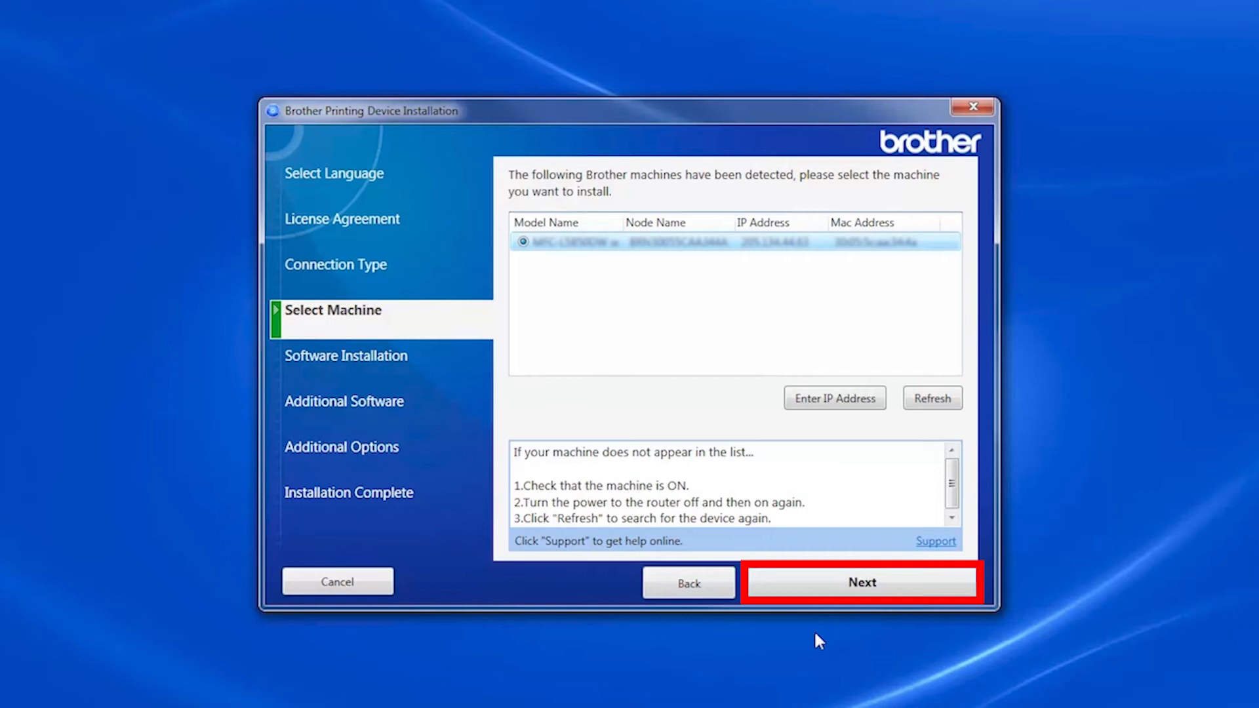
click(861, 582)
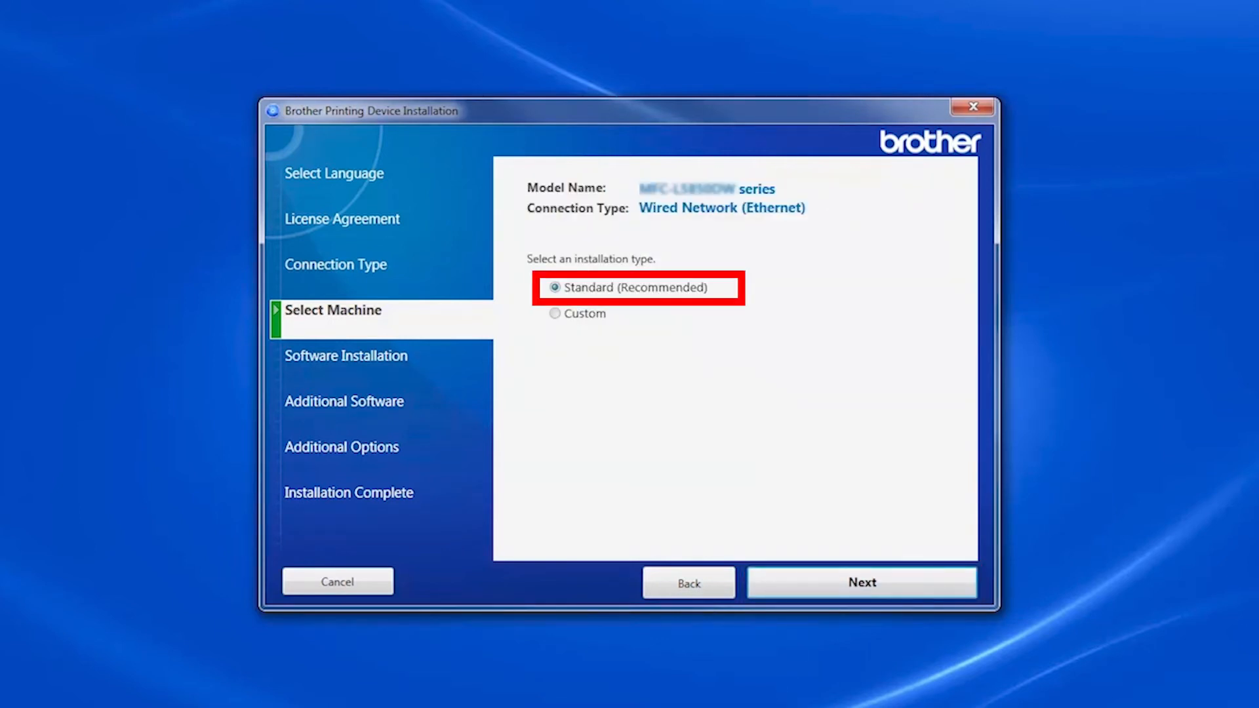
Run the Standard (Recommended) installation through to the PaperPort additional software offer
click(862, 582)
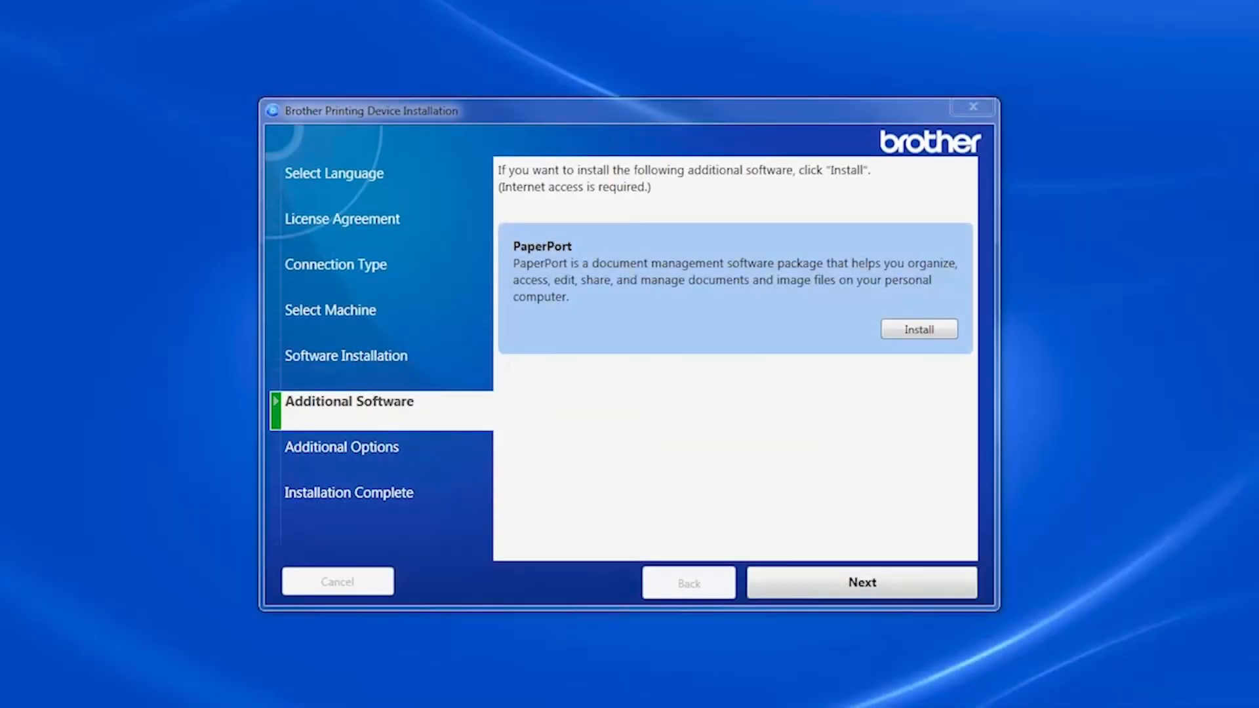
mouse_move(861, 583)
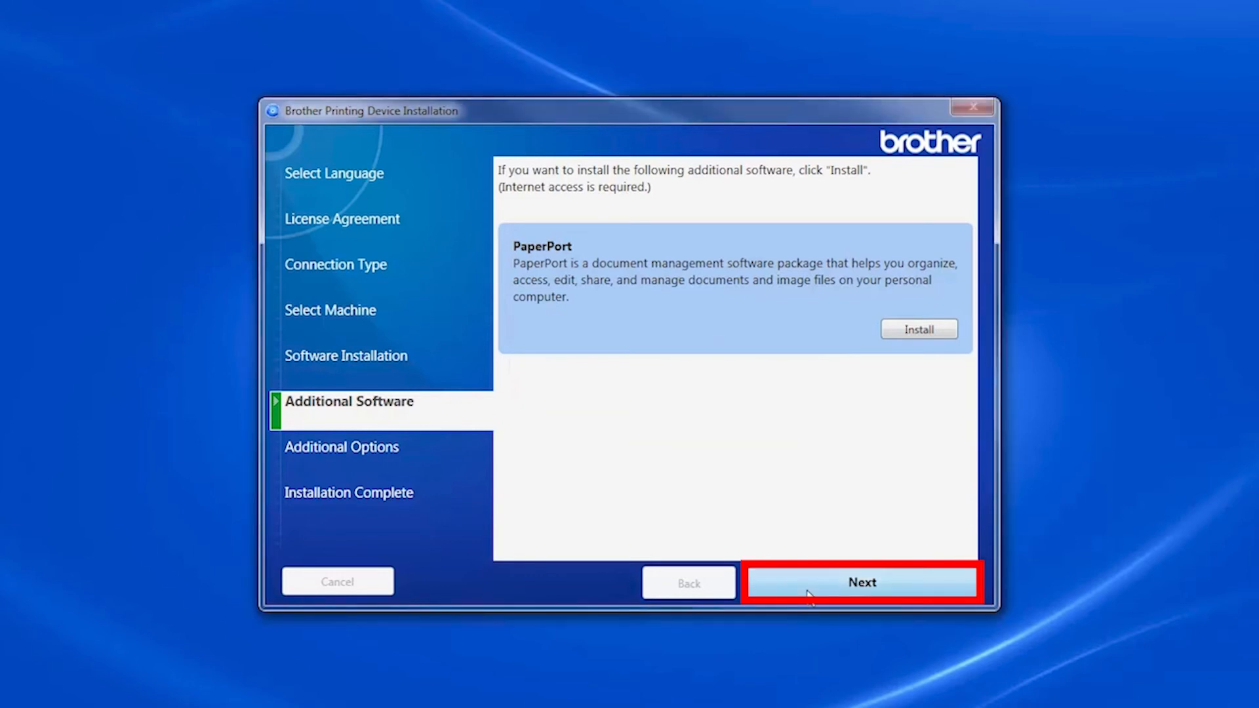
Skip PaperPort, keep both additional options, and open Brother Registration after completion
click(862, 582)
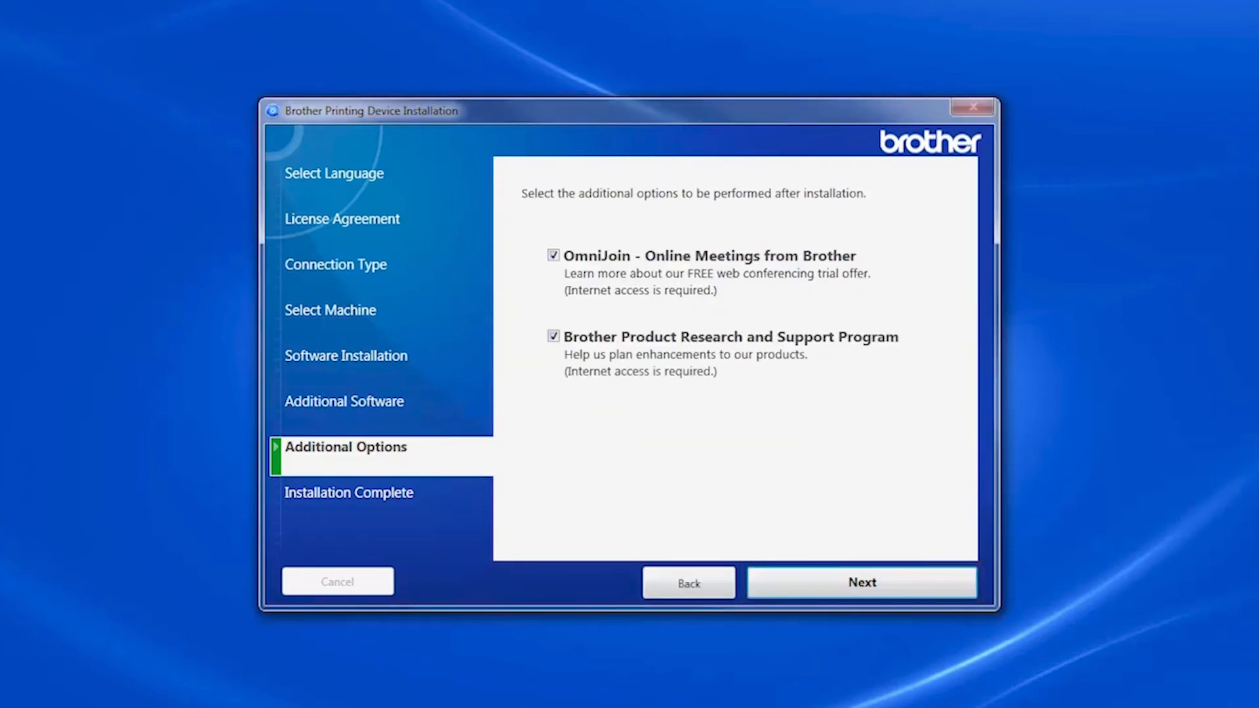
click(861, 582)
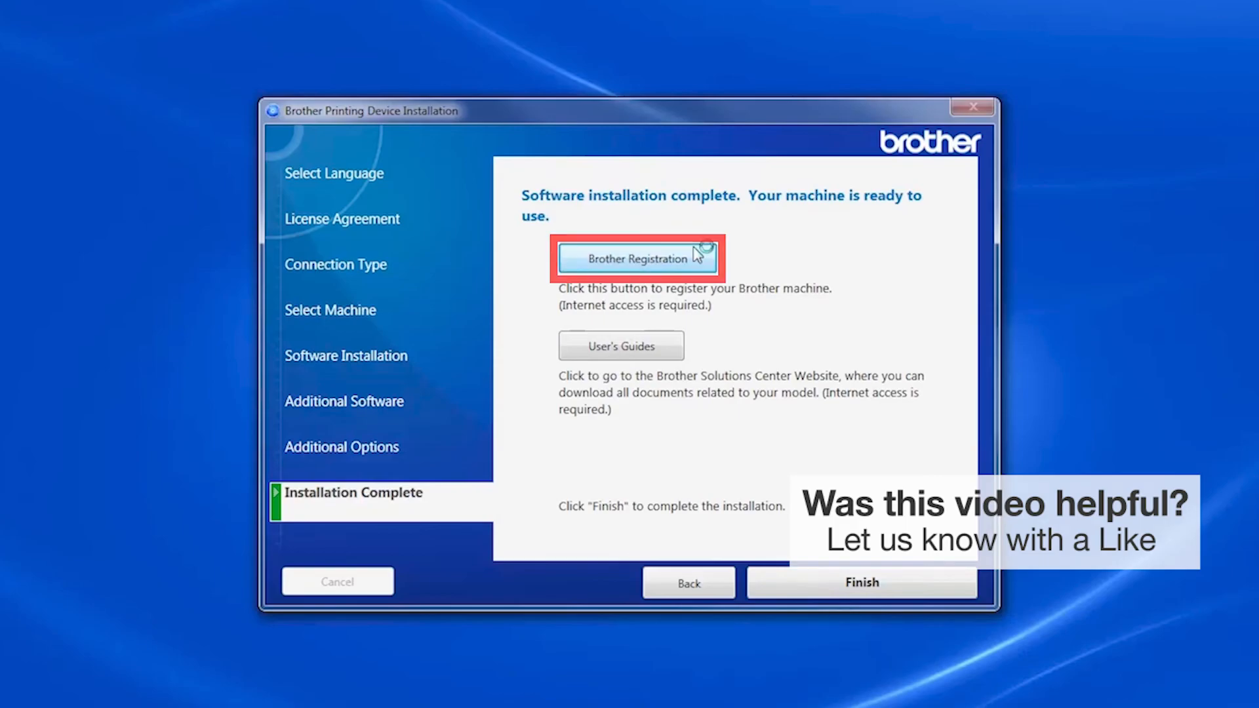
click(636, 258)
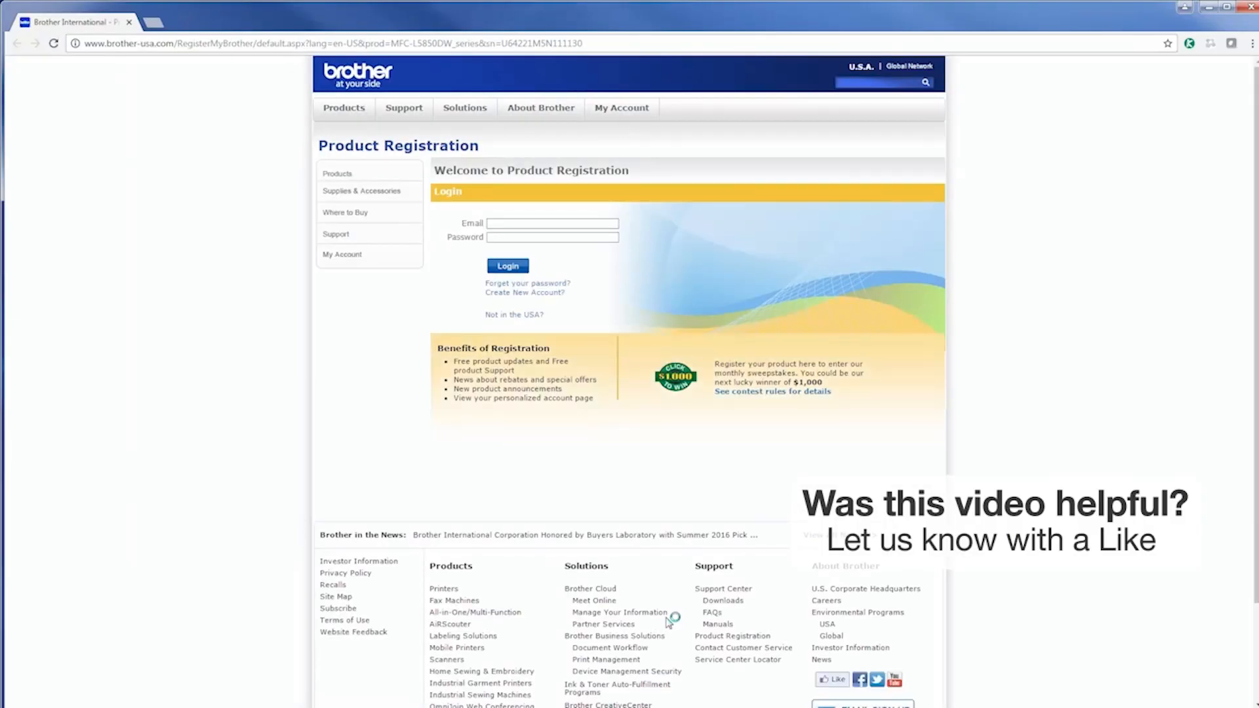